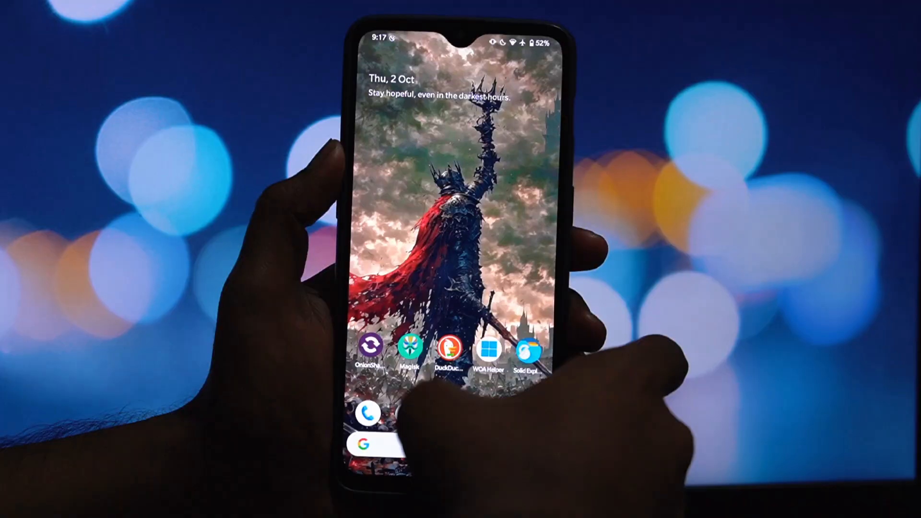
# Step: Install the OneUICore module zip from storage in Magisk's Modules section
pyautogui.click(411, 345)
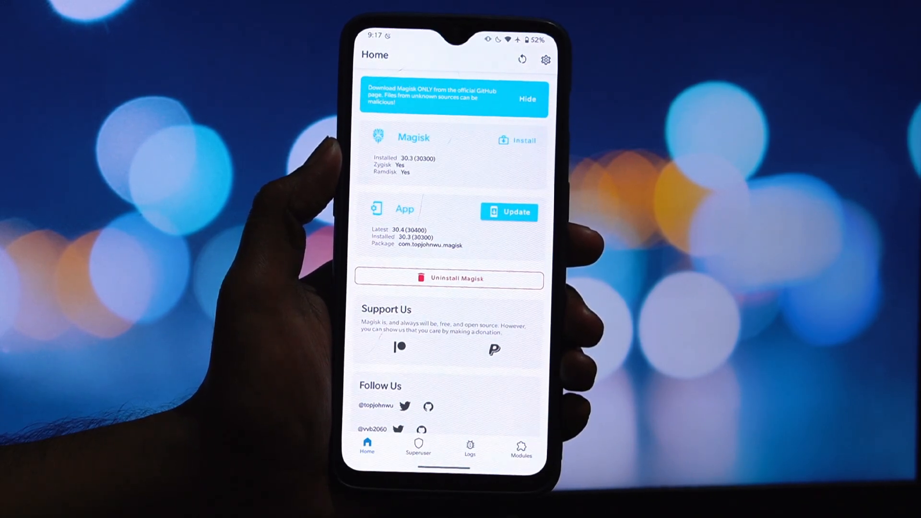
pyautogui.click(520, 450)
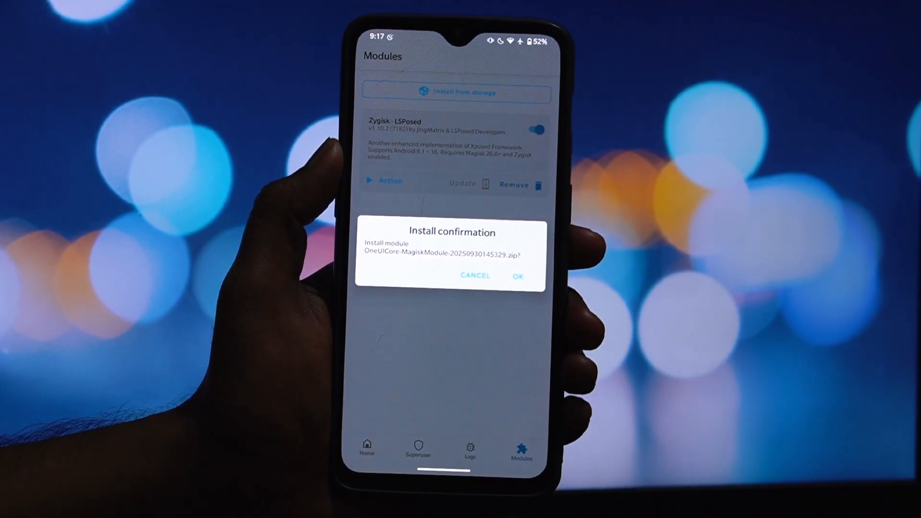
pyautogui.click(518, 277)
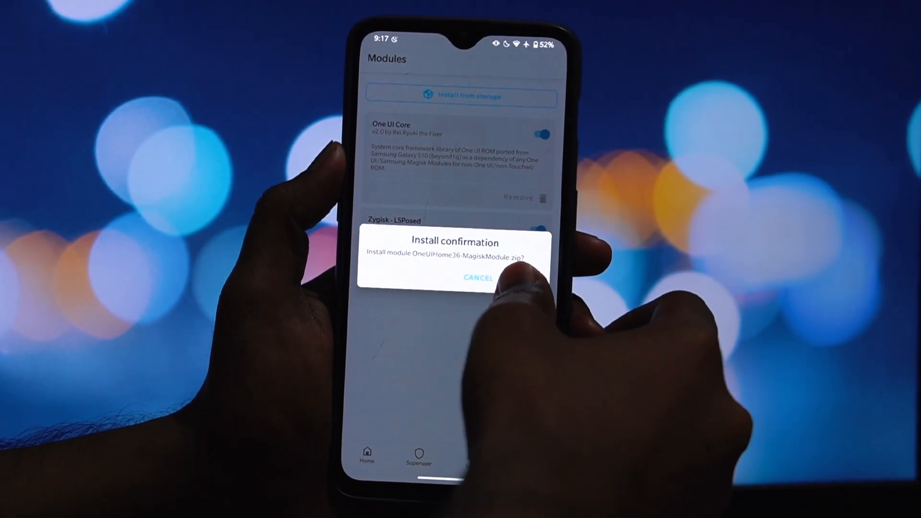
# Step: Install the OneUIHome36 module and reboot the phone to activate both modules
pyautogui.click(511, 258)
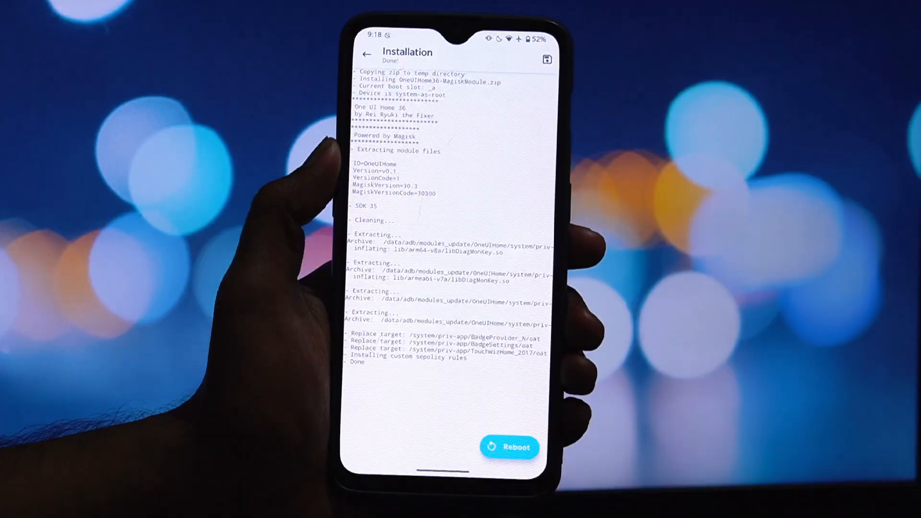
pyautogui.click(510, 447)
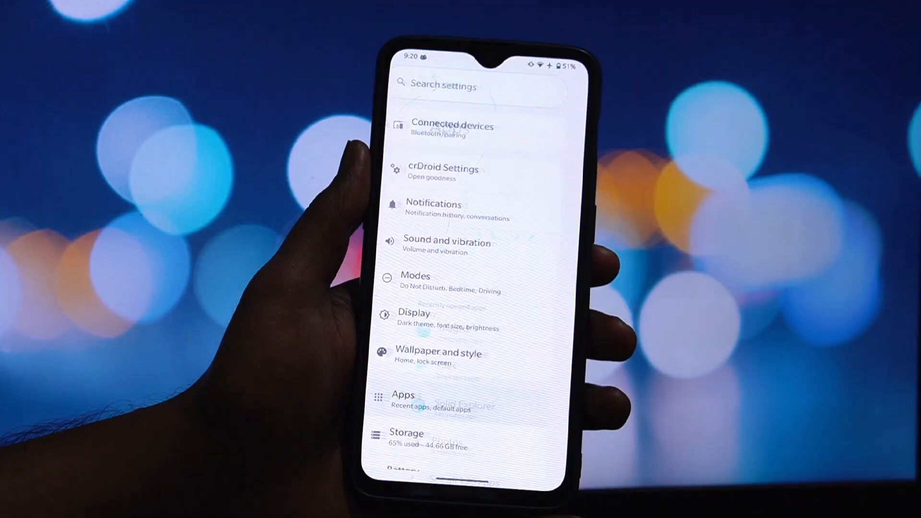
# Step: Set One UI Home as the default Home app under Apps > Default apps
pyautogui.click(403, 394)
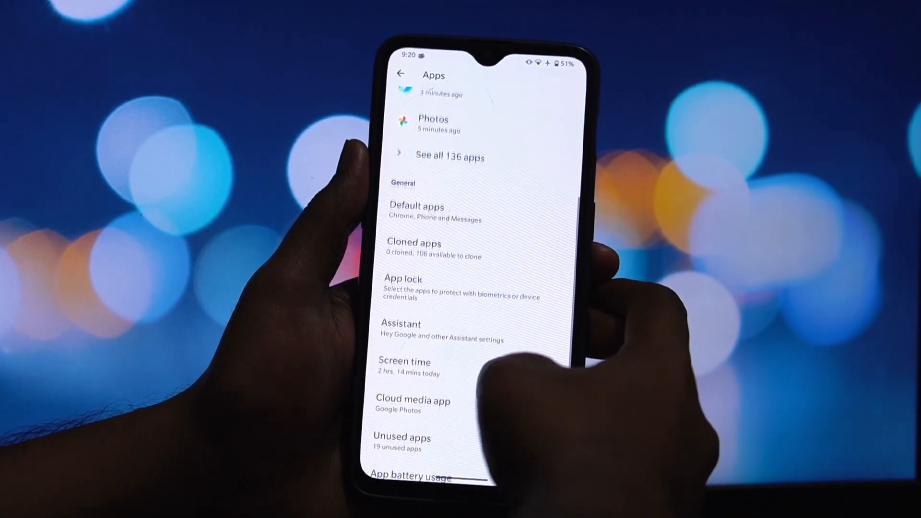
pyautogui.click(416, 211)
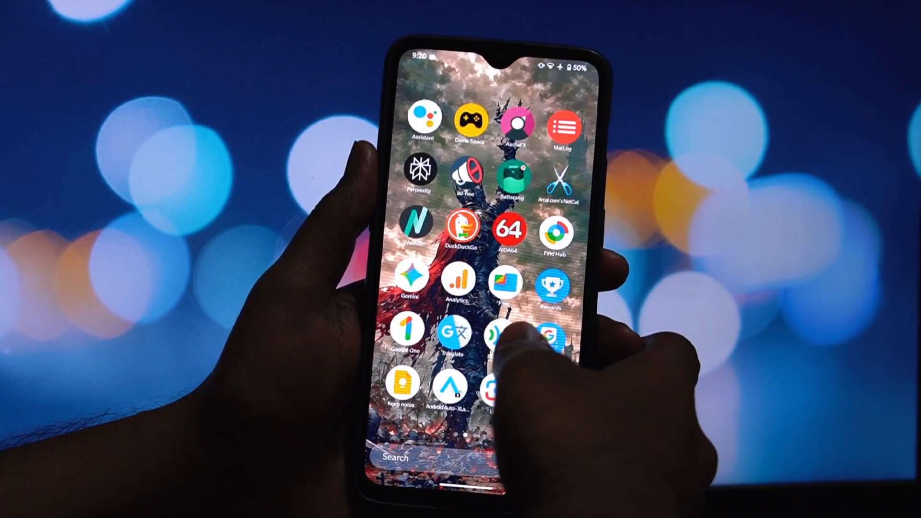
# Step: Browse the app drawer, then view Home screen settings for app size, labels, grid and layout
pyautogui.hscroll(-3)
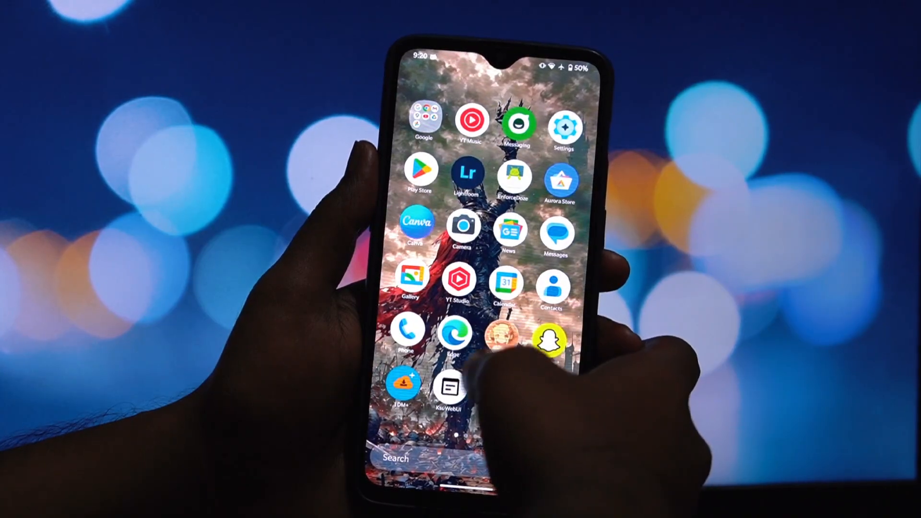
pyautogui.hscroll(-3)
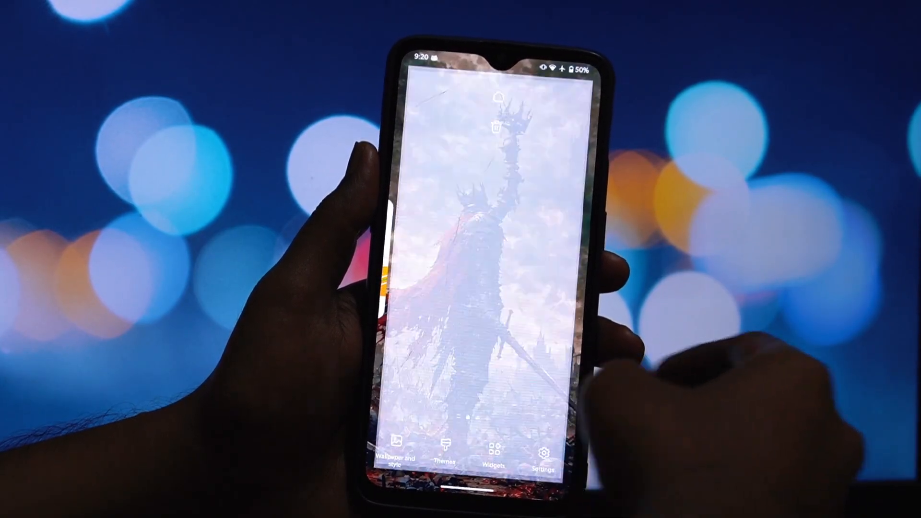
pyautogui.click(544, 445)
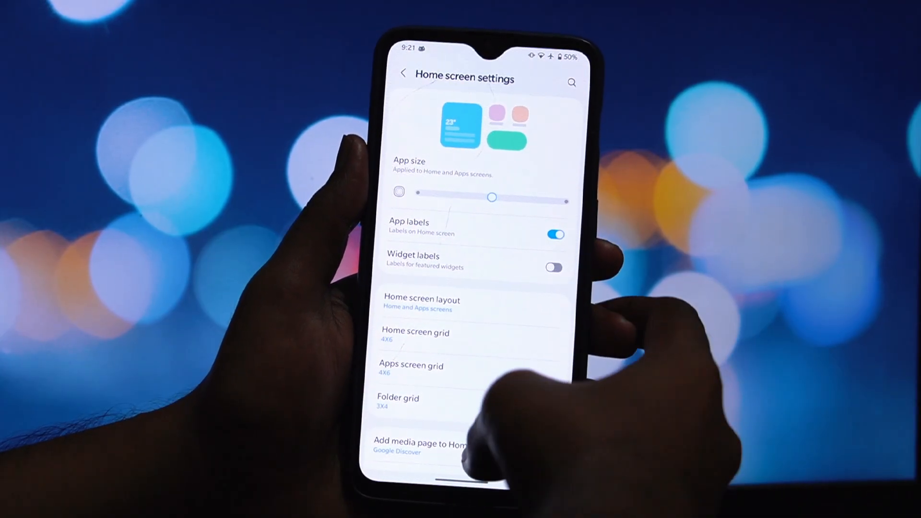
pyautogui.scroll(-3)
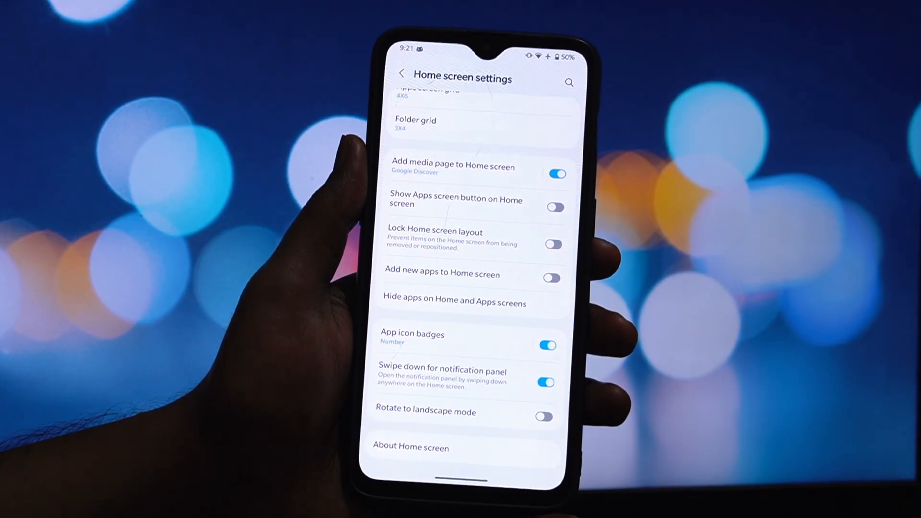
pyautogui.scroll(-3)
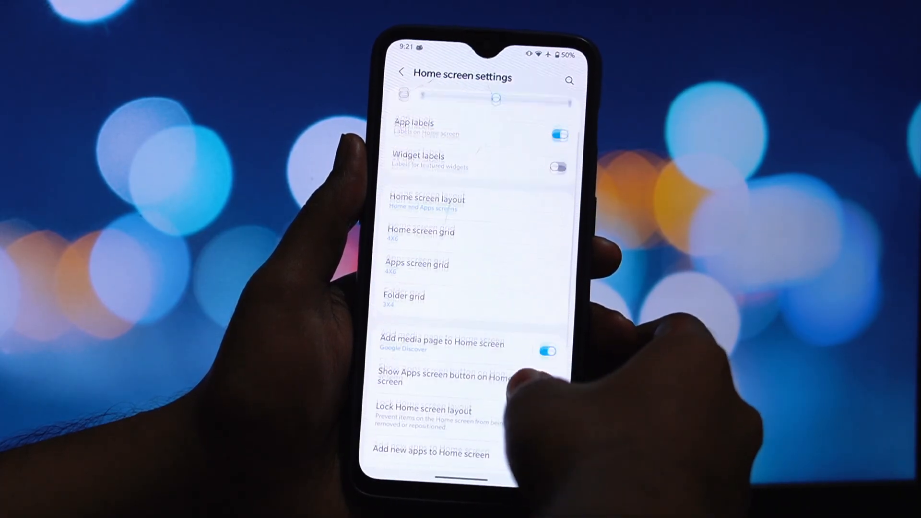